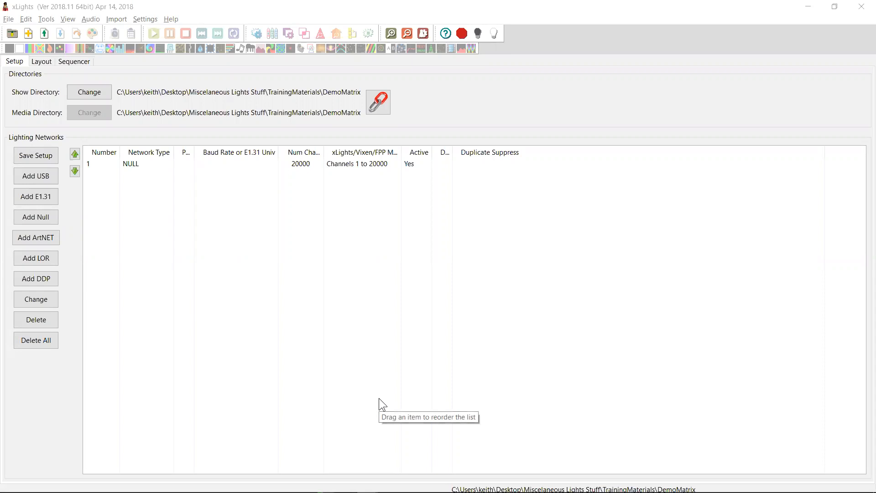
{"action": "mouse_move", "coordinate": [383, 405]}
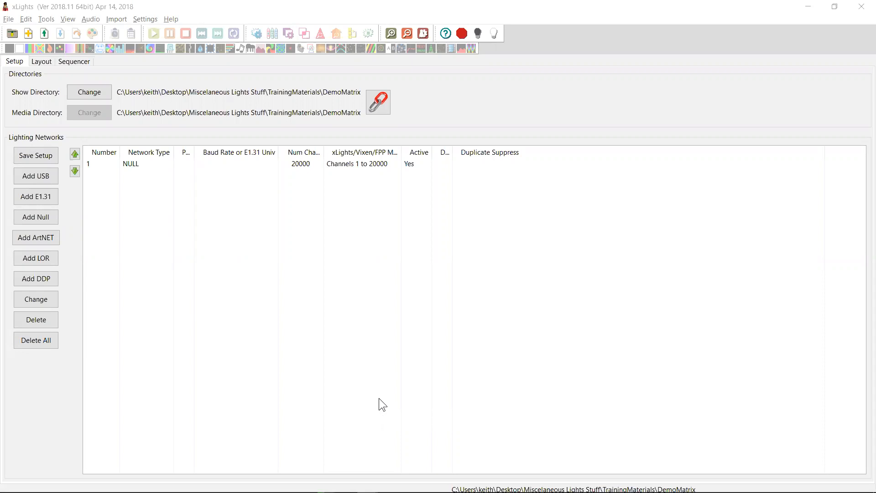
{"action": "mouse_move", "coordinate": [157, 27]}
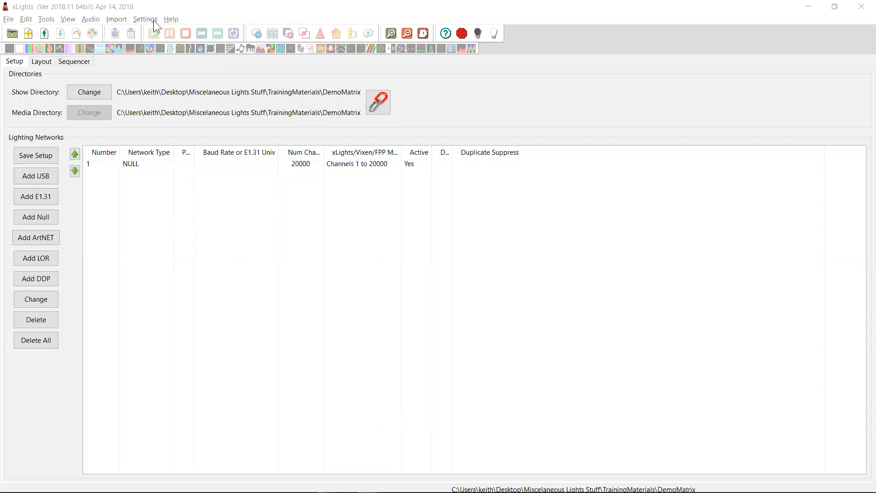
Step: Glance at the xLights Settings menu, then close xLights and dismiss the Run dialog
{"action": "left_click", "coordinate": [145, 19]}
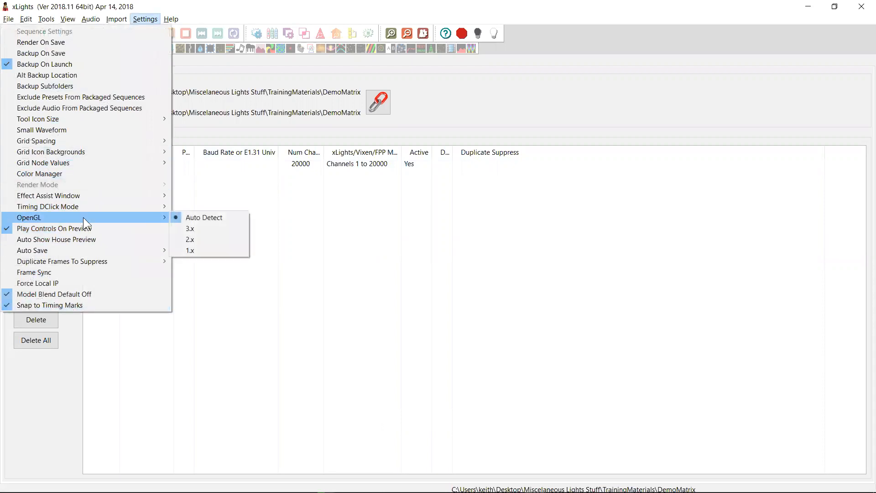
{"action": "mouse_move", "coordinate": [227, 243]}
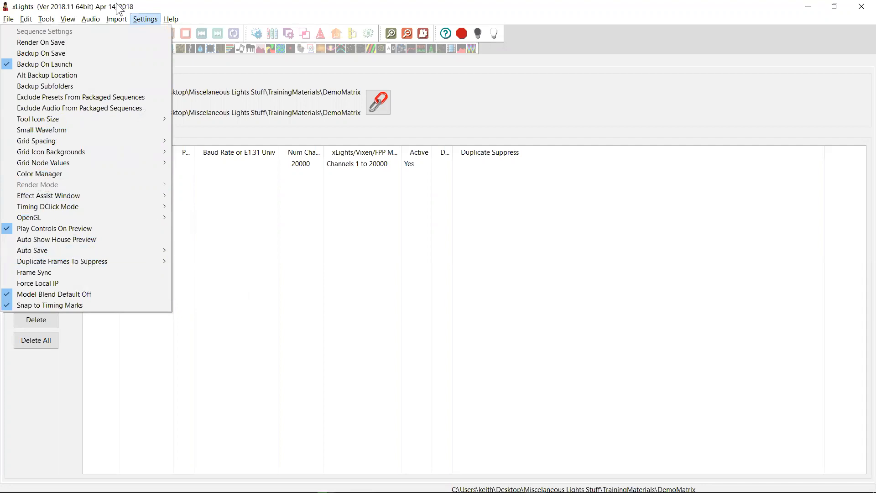
{"action": "left_click", "coordinate": [67, 19]}
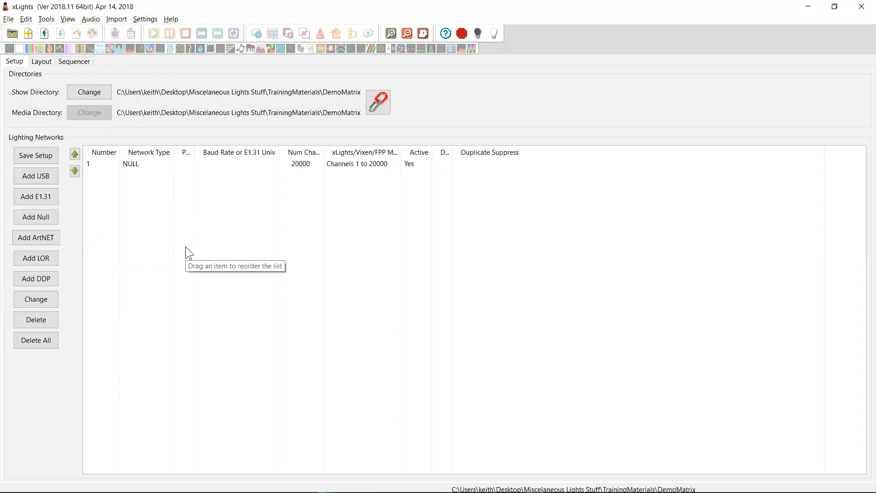
{"action": "mouse_move", "coordinate": [196, 244]}
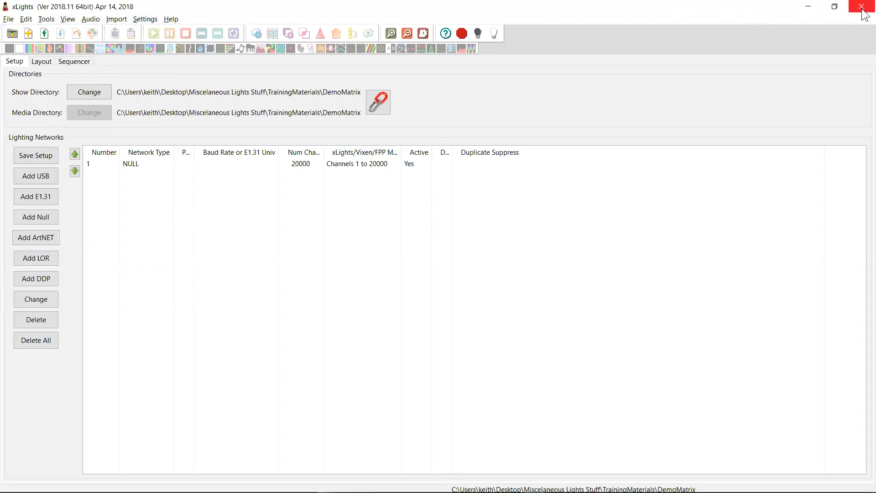
{"action": "left_click", "coordinate": [861, 5]}
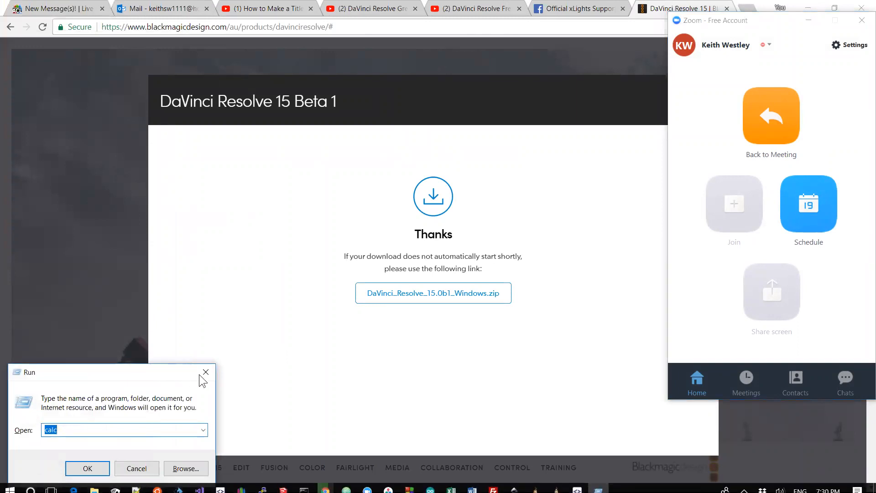
{"action": "left_click", "coordinate": [206, 372]}
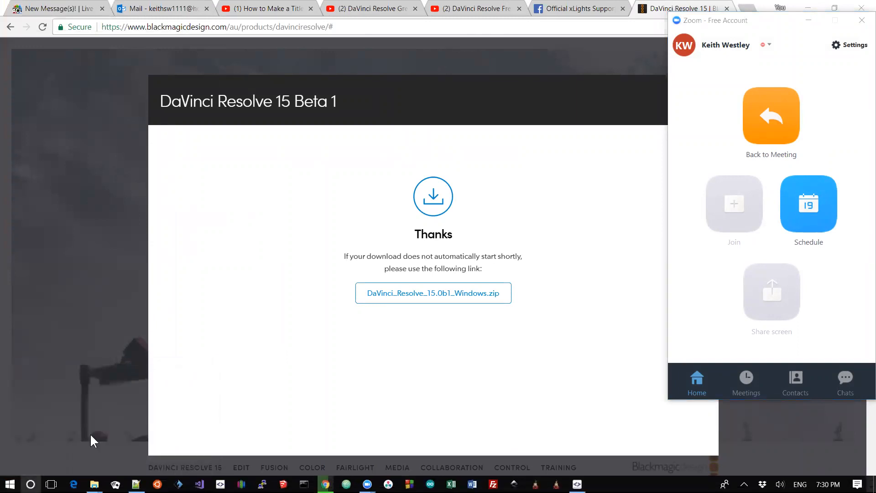
Step: Search Start for 'cmd' and launch Command Prompt
{"action": "left_click", "coordinate": [30, 483]}
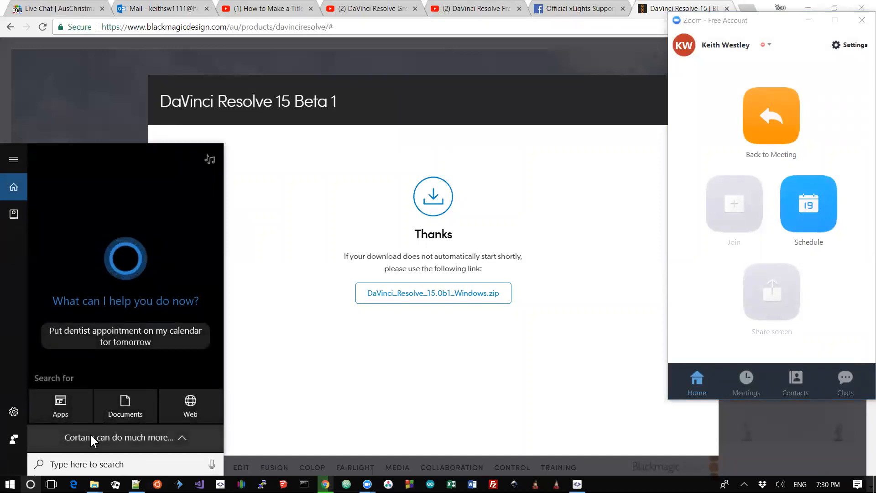
{"action": "type", "text": "cmd"}
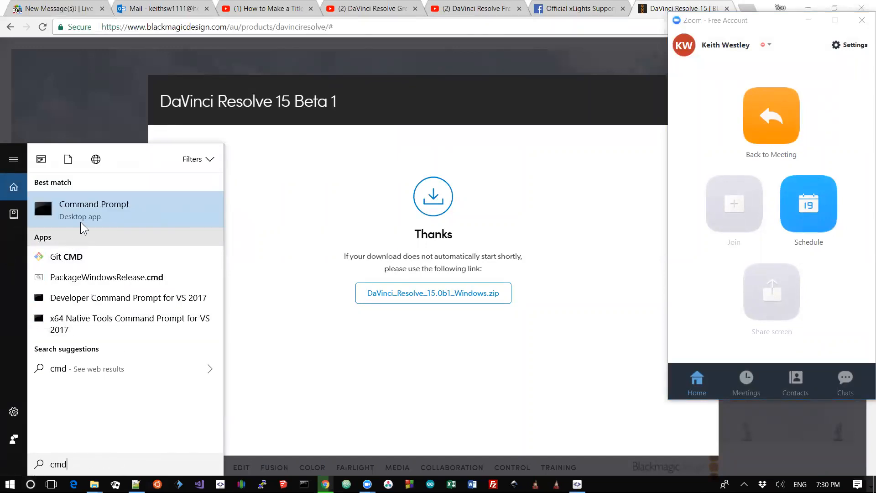
{"action": "left_click", "coordinate": [94, 204]}
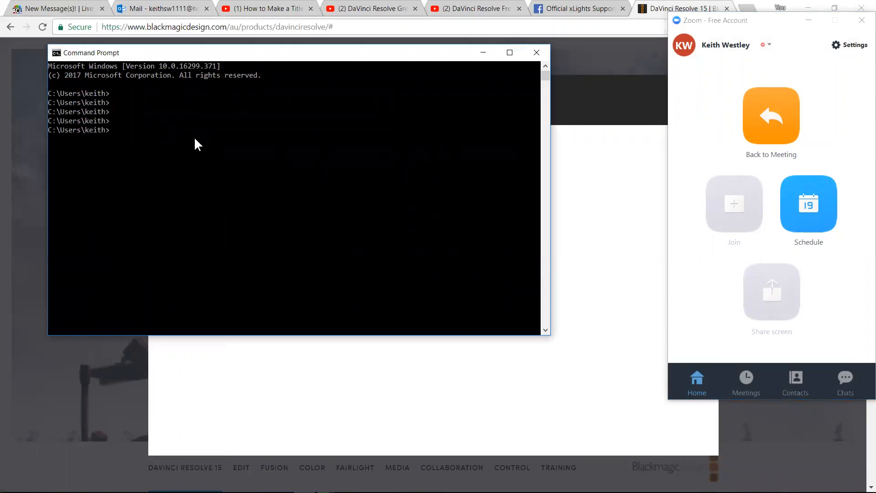
Step: Change to \Program Files\xLights and run 'xlights -w' to launch with settings wiped
{"action": "type", "text": "cd \\"}
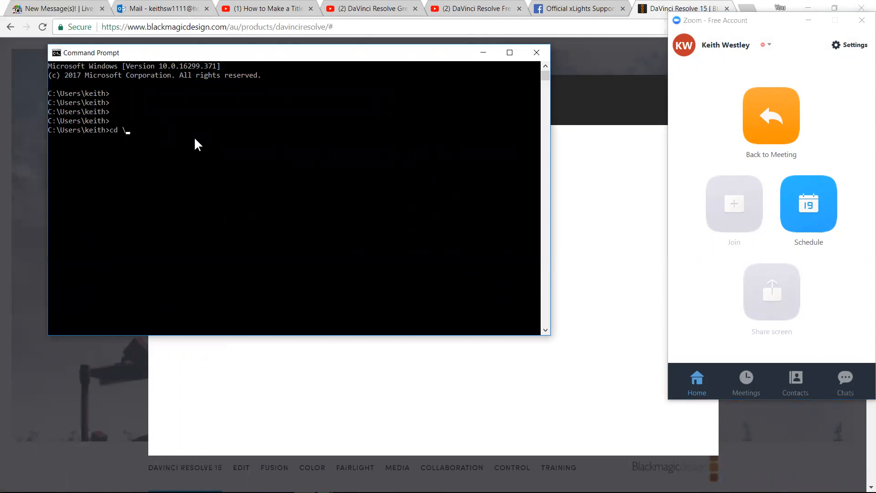
{"action": "type", "text": "\"\\Program Files\""}
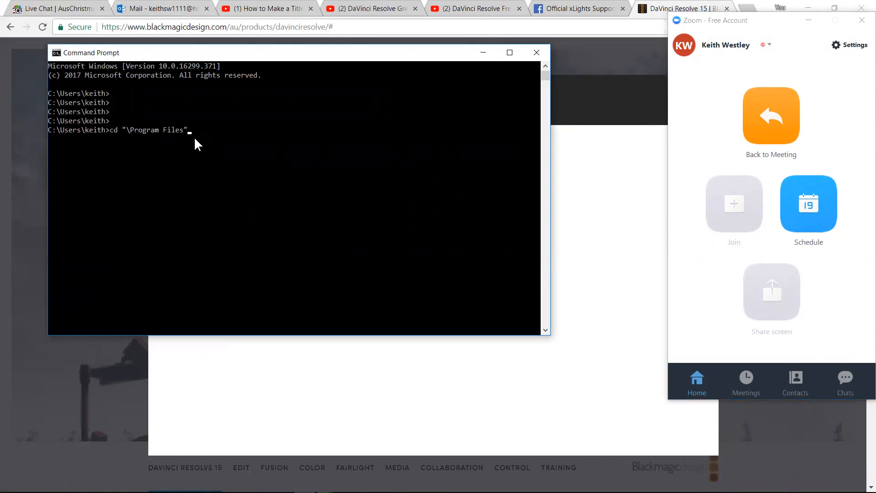
{"action": "type", "text": "\\"}
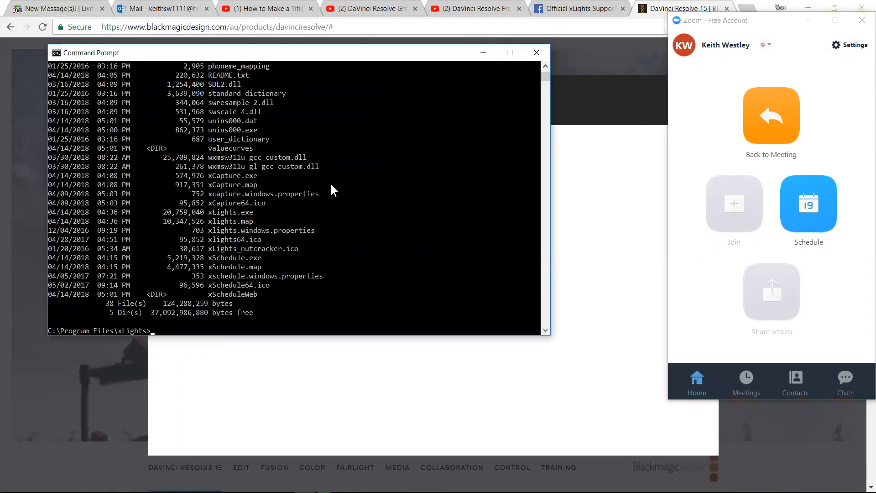
{"action": "type", "text": "xlights -w"}
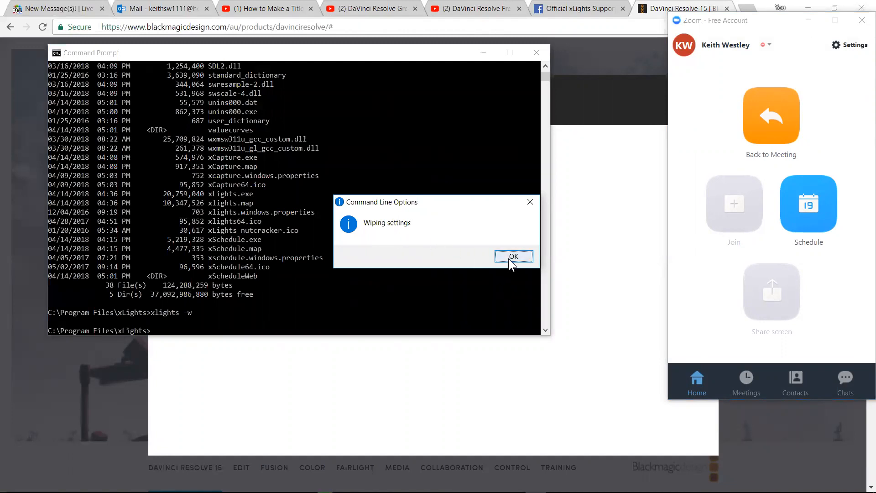
Step: Acknowledge the 'Wiping settings' Command Line Options notice with OK
{"action": "left_click", "coordinate": [514, 256]}
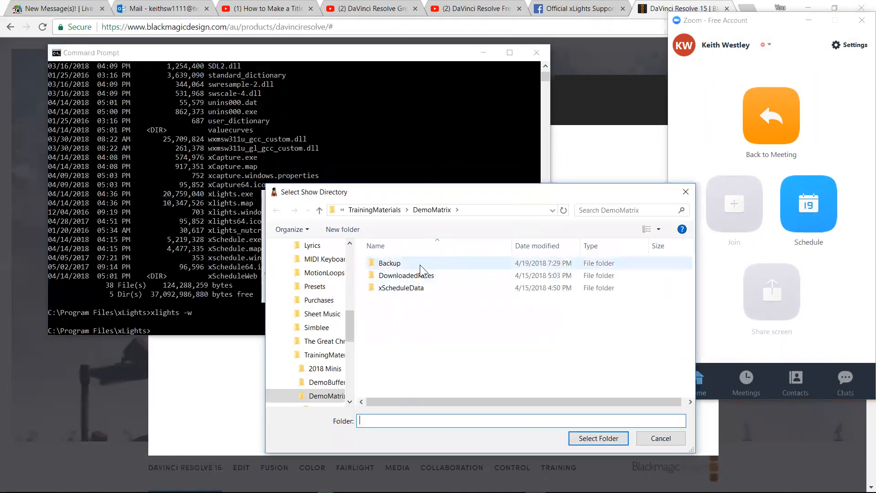
{"action": "mouse_move", "coordinate": [420, 269]}
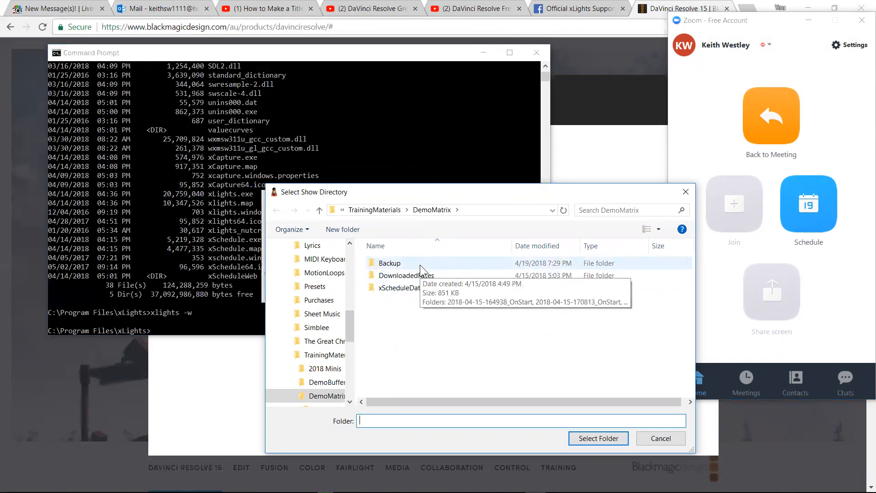
{"action": "mouse_move", "coordinate": [601, 441]}
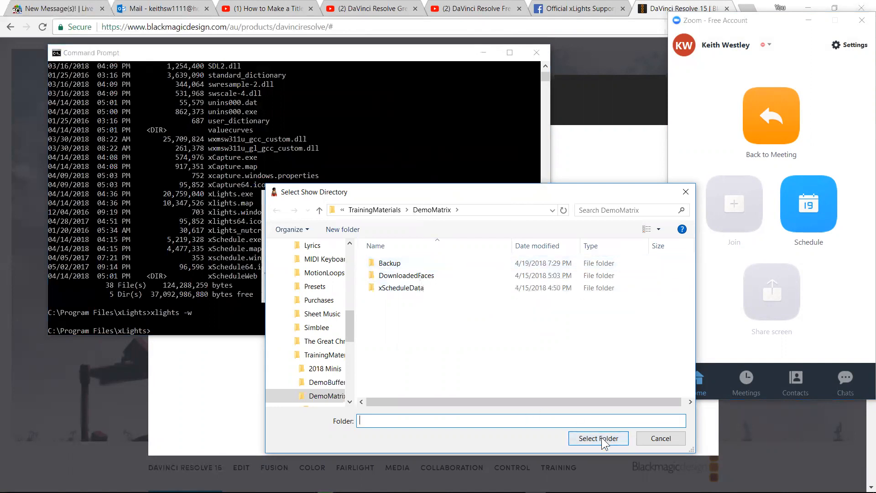
Step: Confirm TrainingMaterials\DemoMatrix as the show directory with Select Folder
{"action": "left_click", "coordinate": [597, 437]}
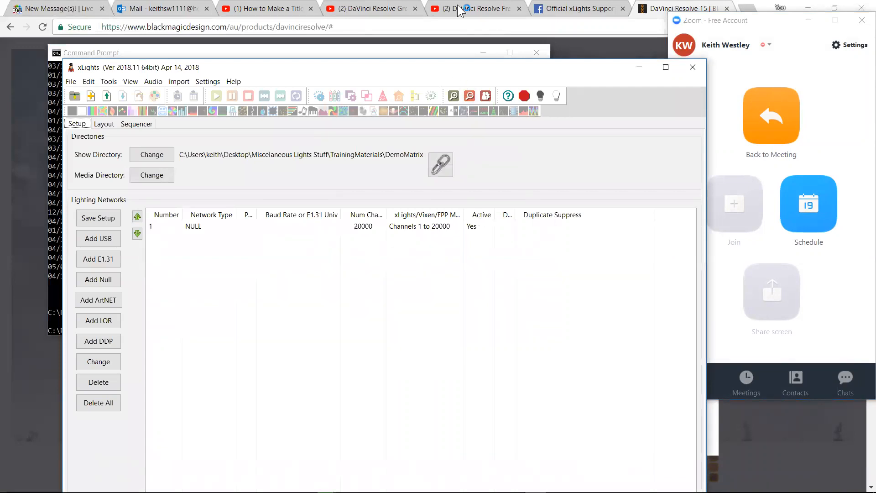
Step: Show the Settings menu with Render On Save and Backup On Launch ticked by default
{"action": "left_click", "coordinate": [210, 22]}
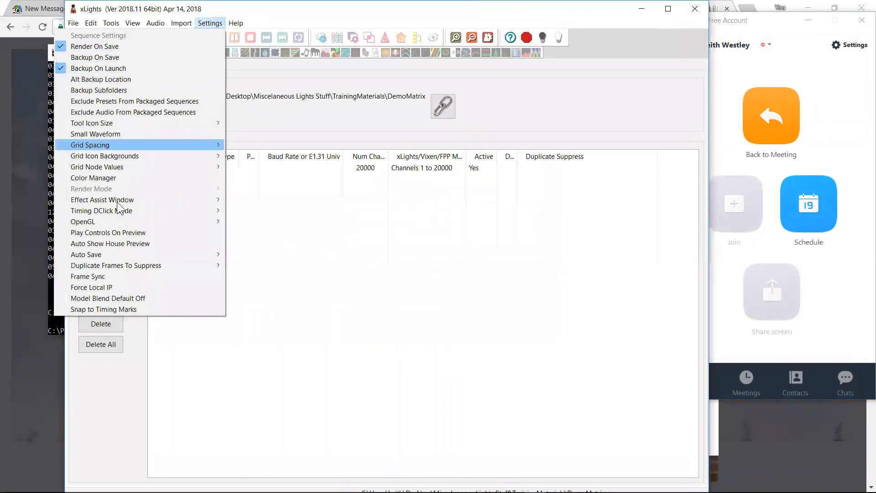
{"action": "mouse_move", "coordinate": [108, 46]}
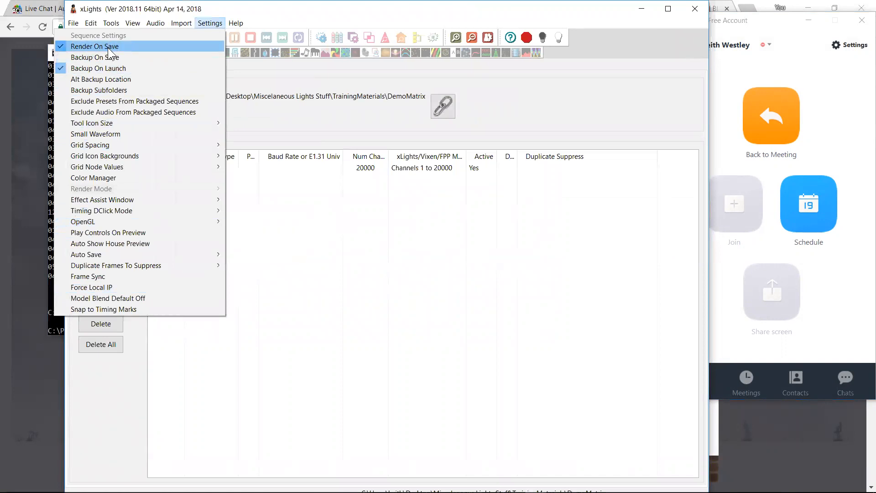
{"action": "mouse_move", "coordinate": [98, 68]}
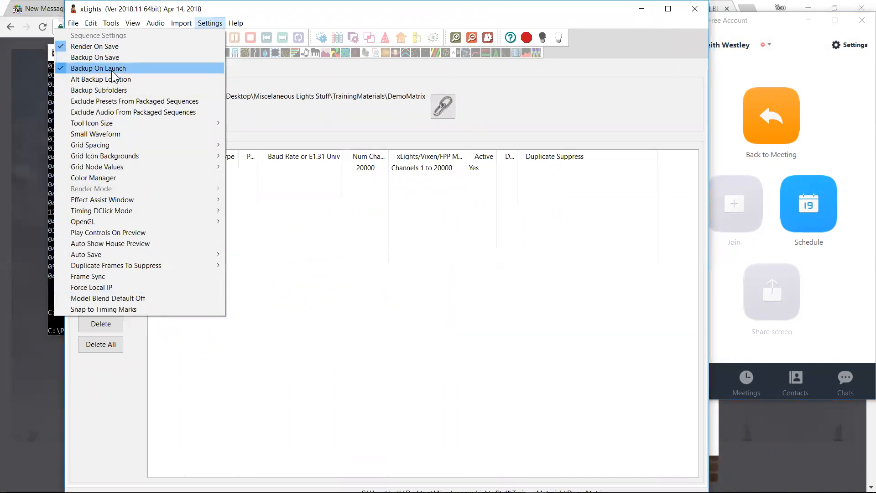